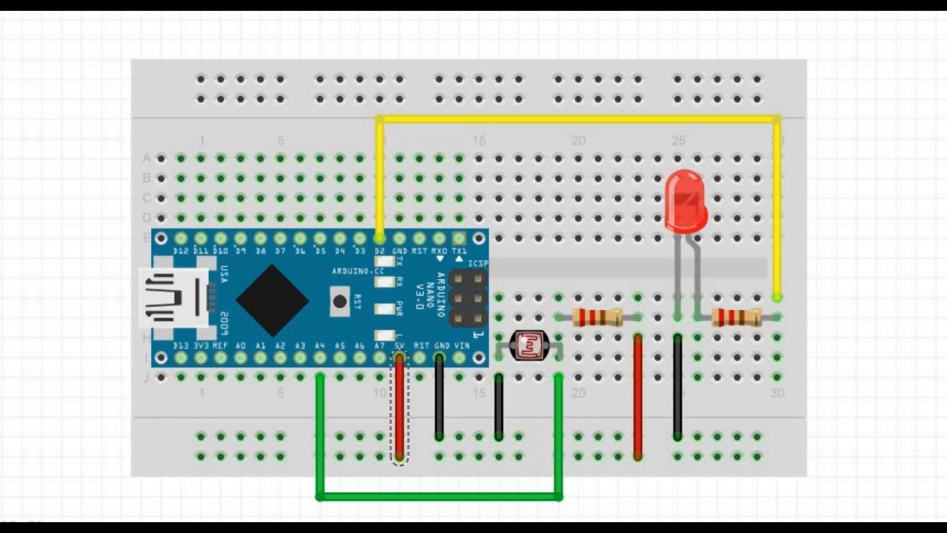
{"action": "mouse_move", "coordinate": [547, 131]}
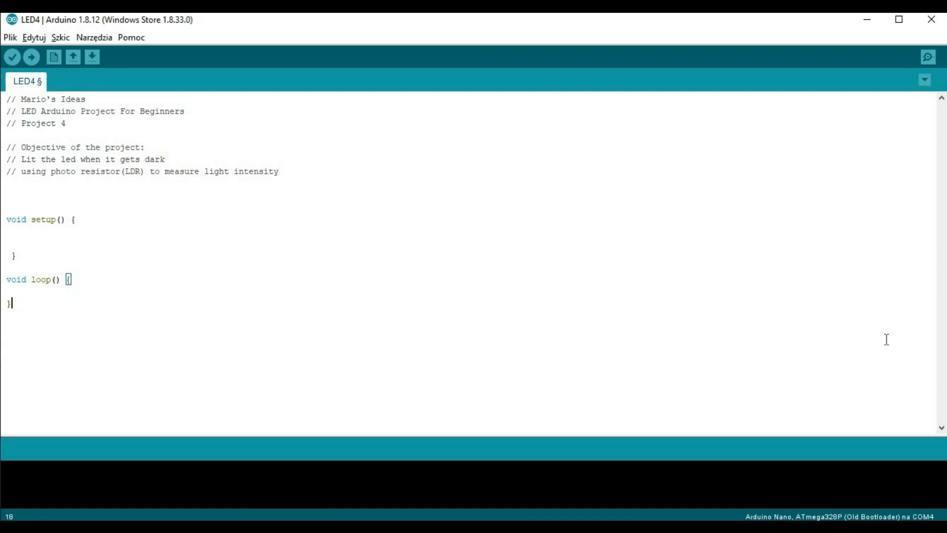
Declare the global int Light_Intensity_Treshold=990; above setup().
{"action": "type", "text": "int Light_Intensity_Treshold=990;"}
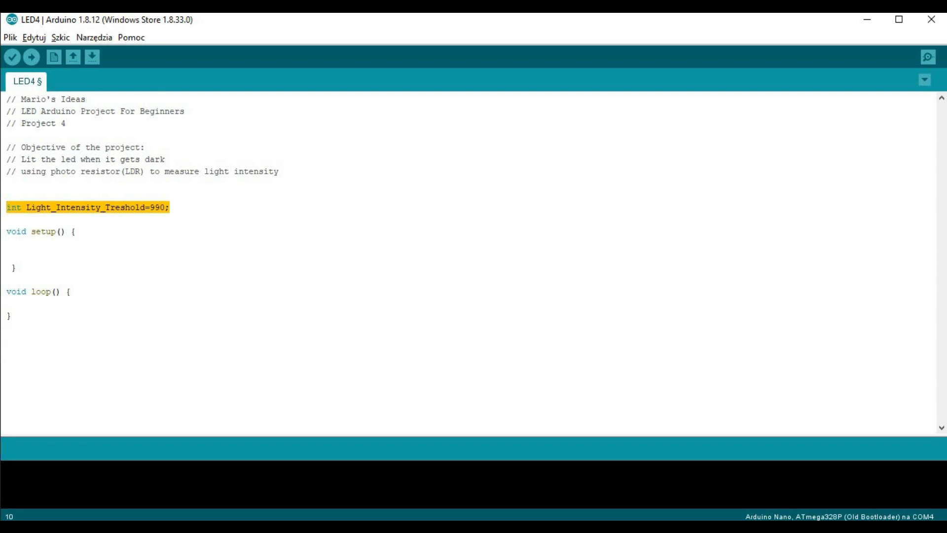
{"action": "mouse_move", "coordinate": [222, 375]}
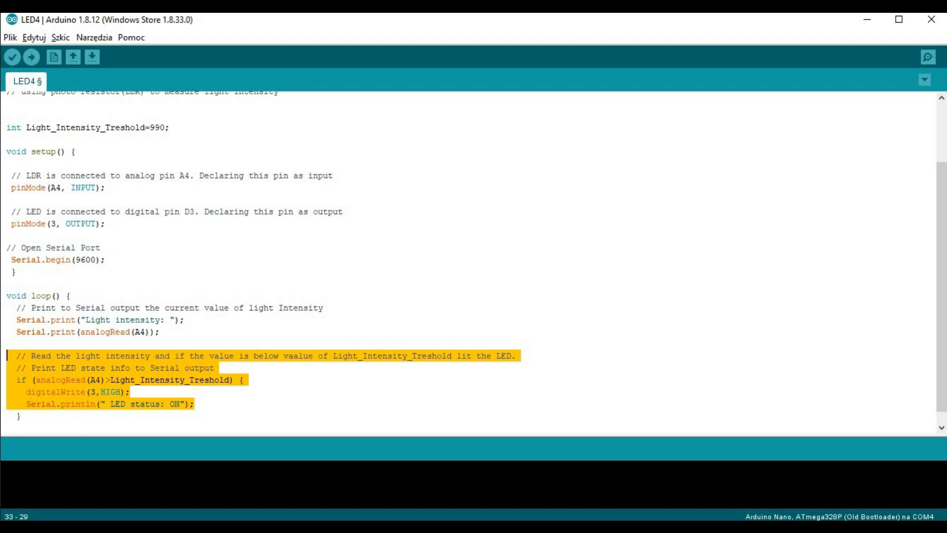
Add the threshold if/else LED logic comments in loop() and verify the sketch.
{"action": "type", "text": "// otherwise turn the LED off"}
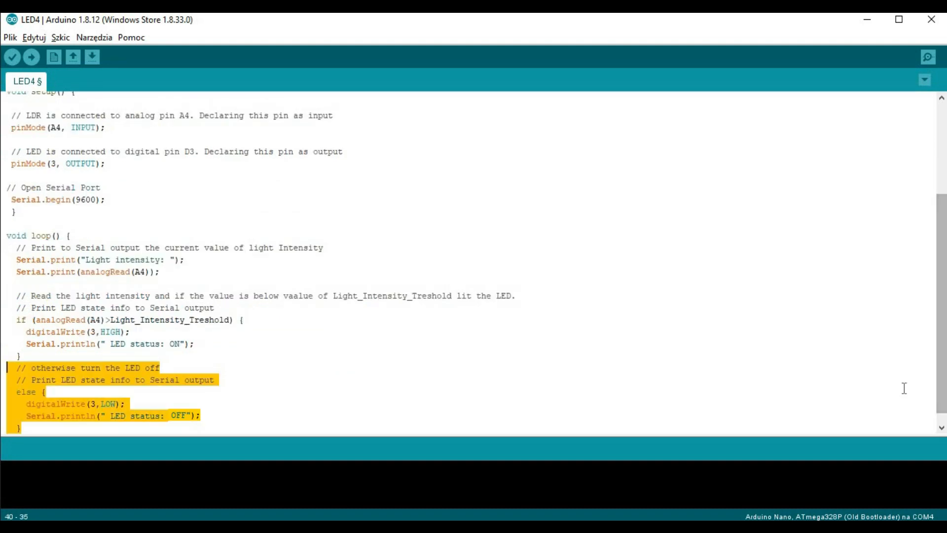
{"action": "left_click", "coordinate": [11, 57]}
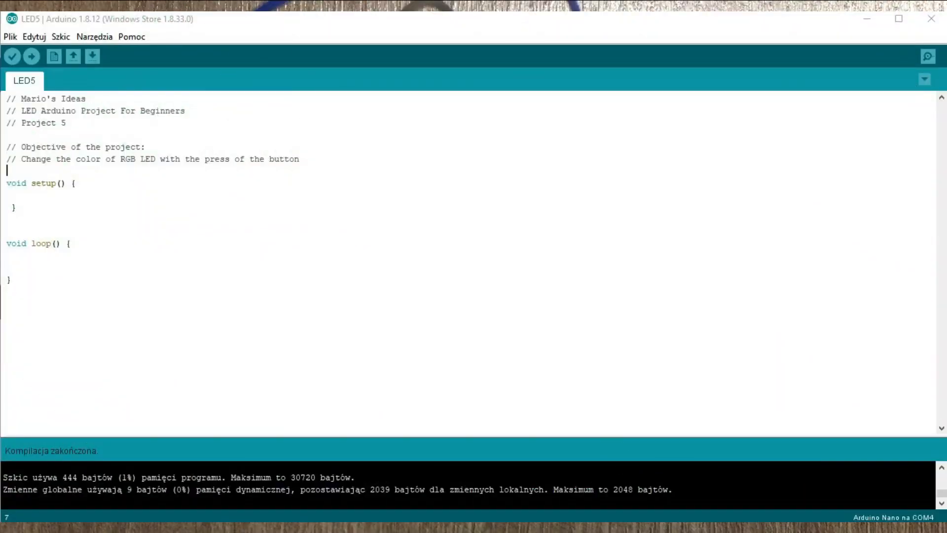
{"action": "mouse_move", "coordinate": [317, 237]}
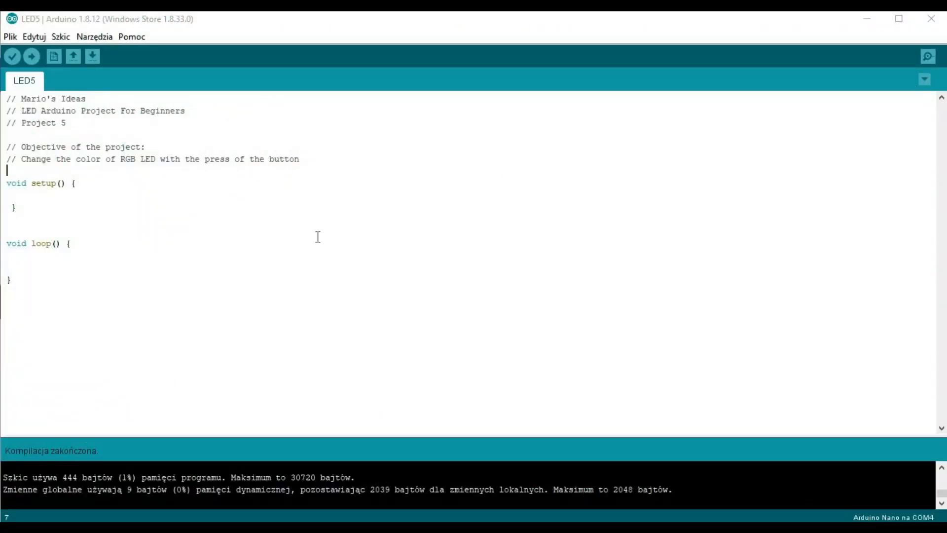
Add the Color_to_lit comment '1(Red), 2(Green), 3(Blue)' and the colour-change code.
{"action": "type", "text": "// Color to lit : 1(Red), 2(Green), 3(Blue)"}
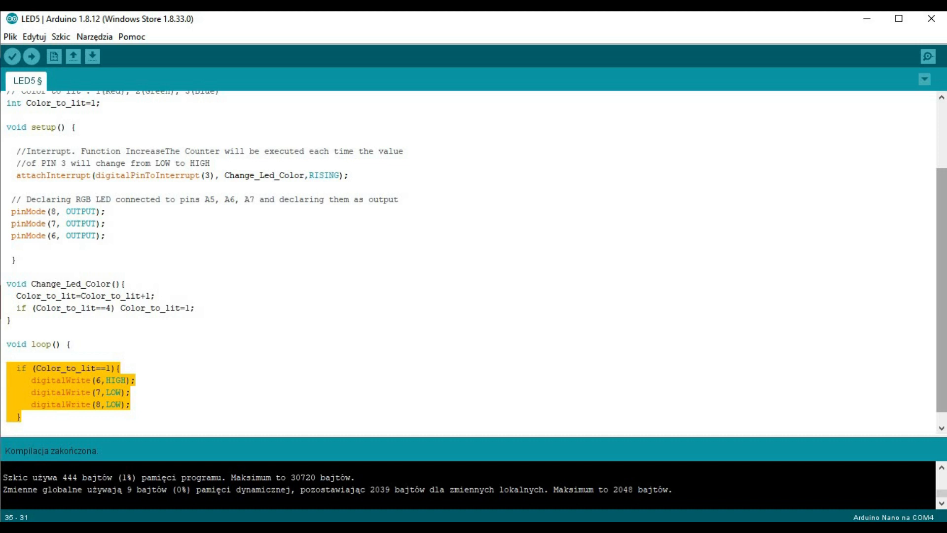
{"action": "scroll", "scroll_direction": "down", "scroll_amount": 3}
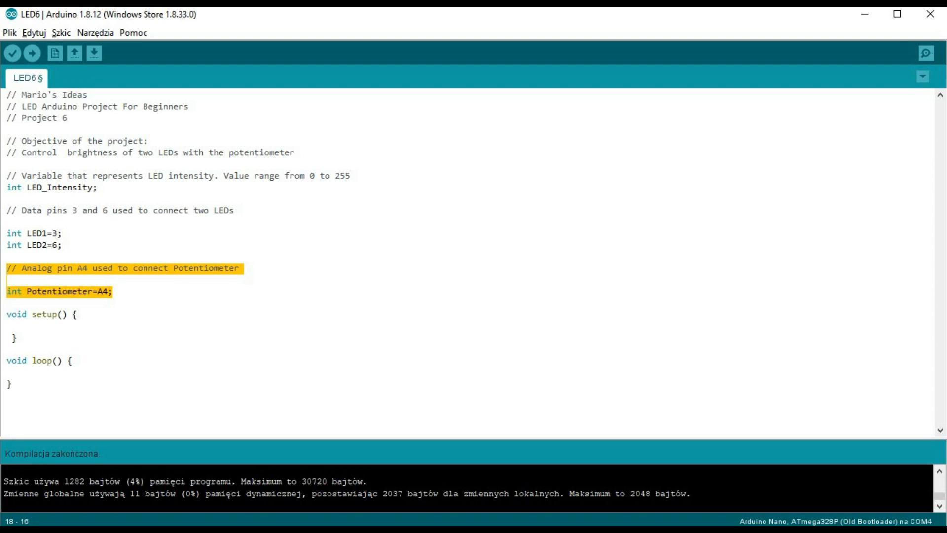
Comment the pinMode declarations for potentiometer pin 4 and LED pins 3, 6, then compile.
{"action": "type", "text": "// Potentiometer  pin 4 is declared as input"}
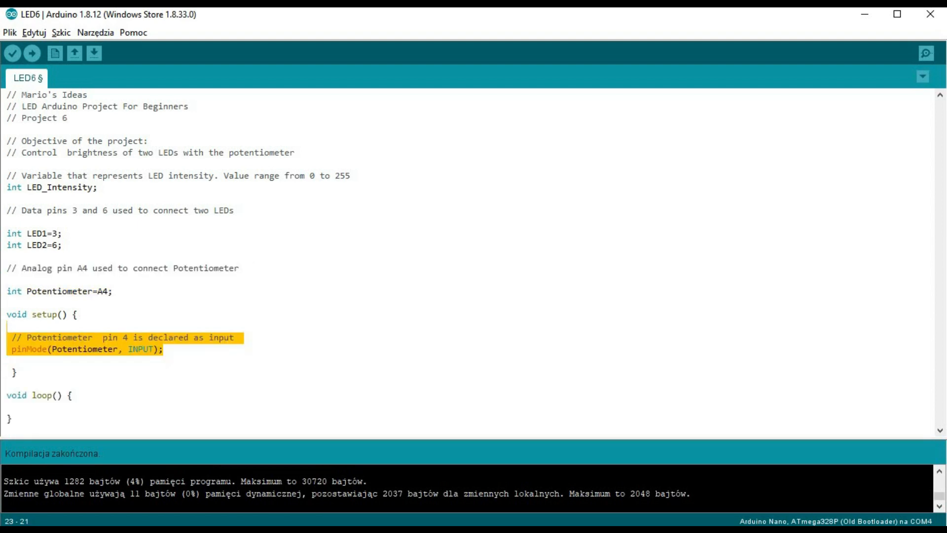
{"action": "type", "text": "// LED pins 3 and 6 are declared as output"}
{"action": "type", "text": "pinMode(LED1, OUTPUT);"}
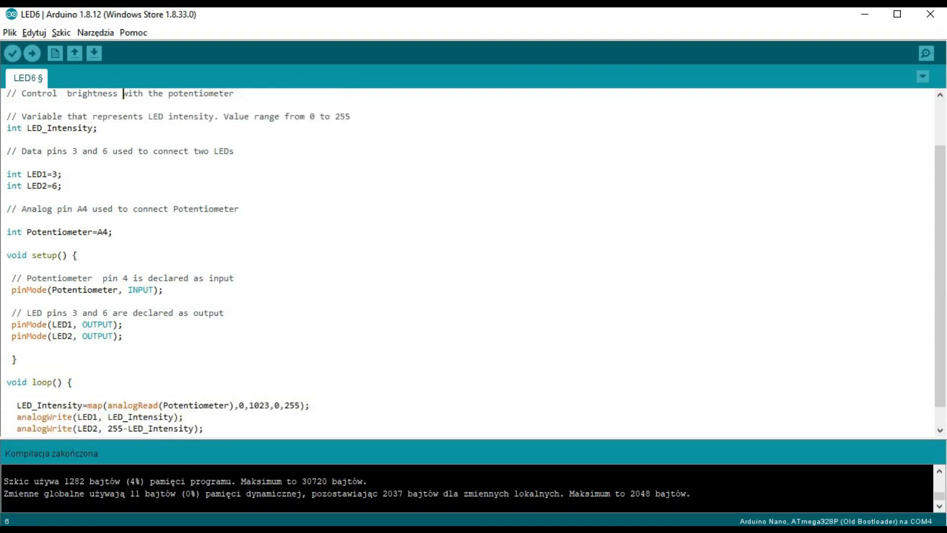
{"action": "left_click", "coordinate": [12, 53]}
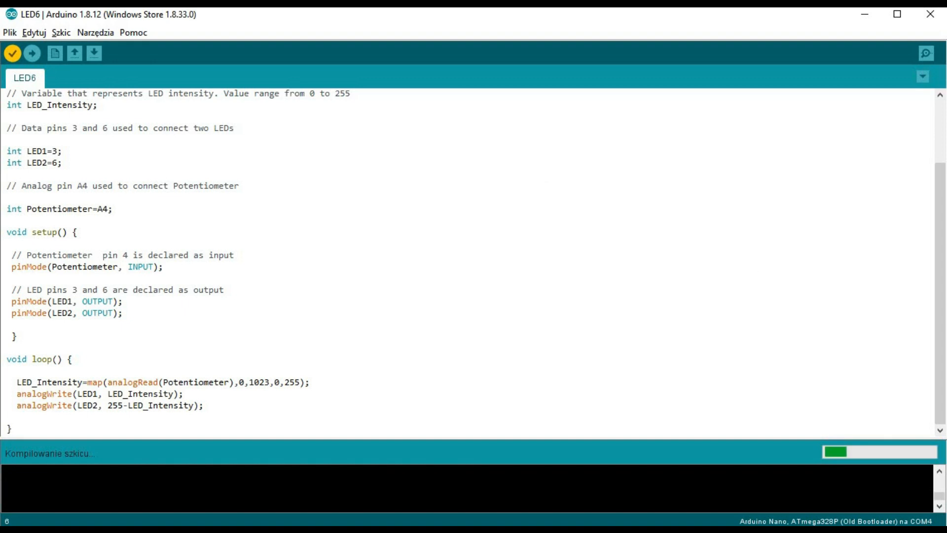